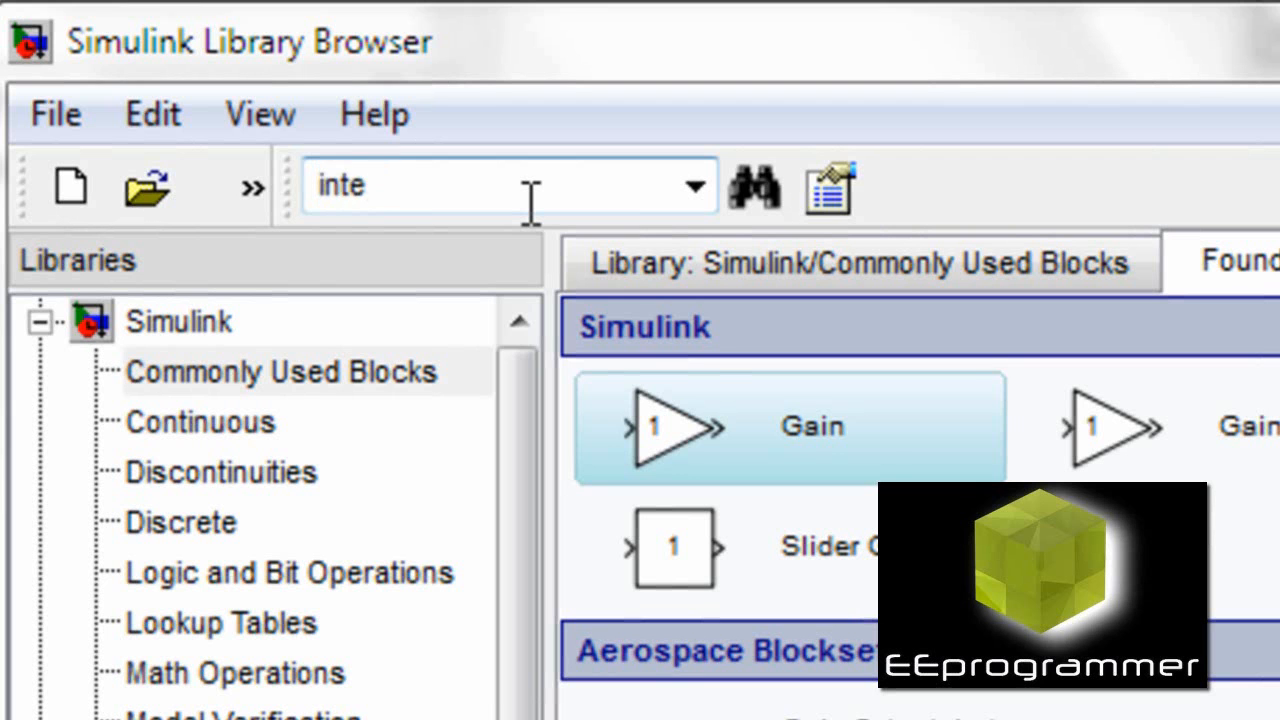
# - Search the Library Browser for integrator, then replace the term with gain
pyautogui.write('grator')
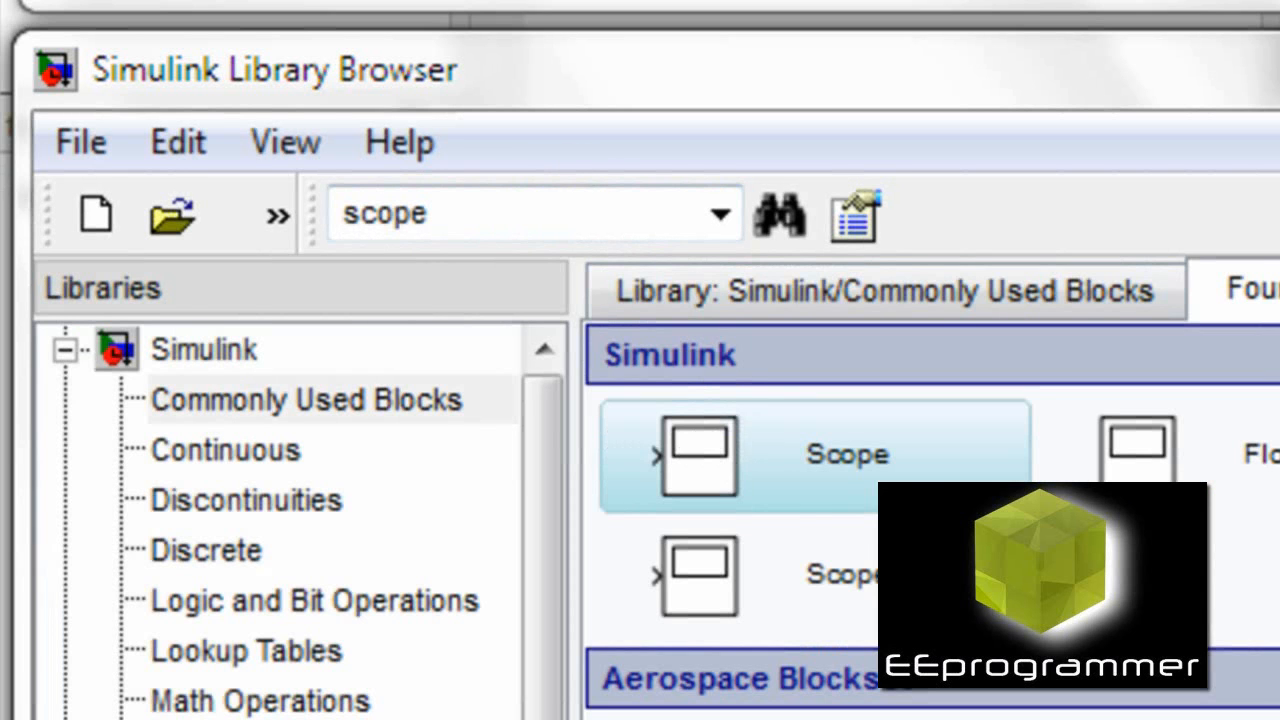
pyautogui.tripleClick(384, 198)
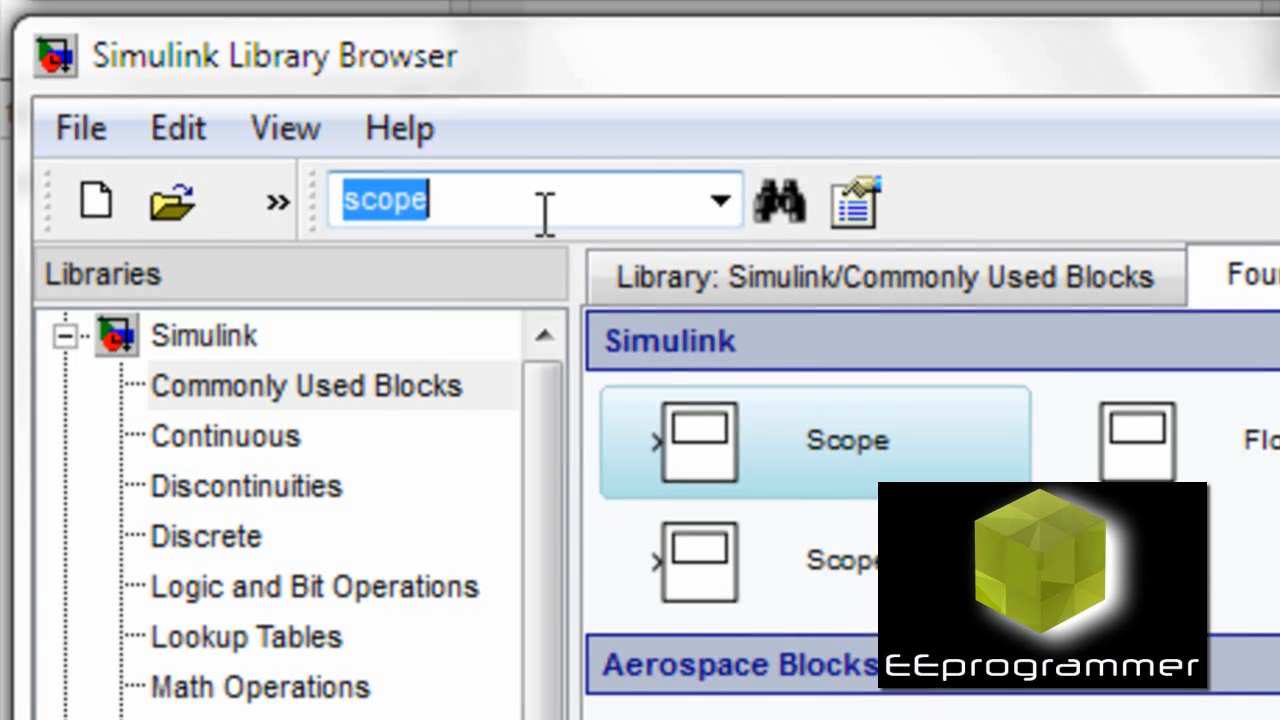
pyautogui.write('gain')
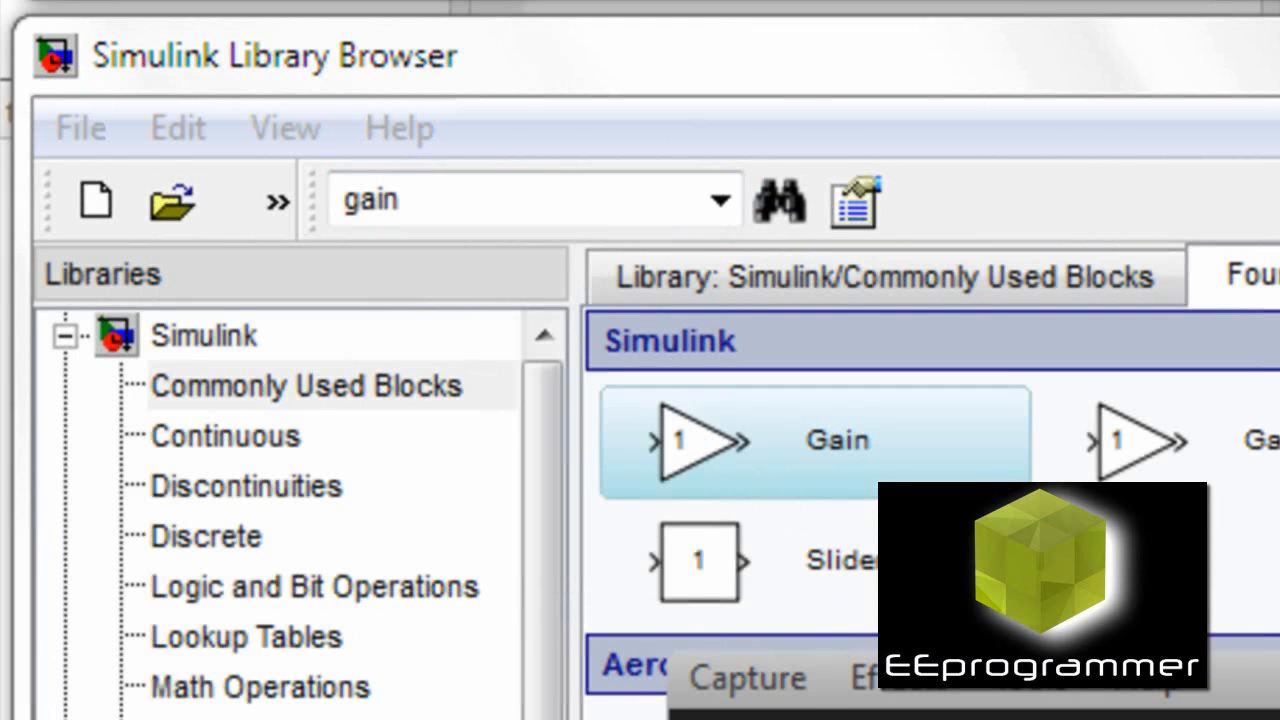
# - Flip the new Gain block so it points backwards along the feedback path
pyautogui.rightClick(595, 495)
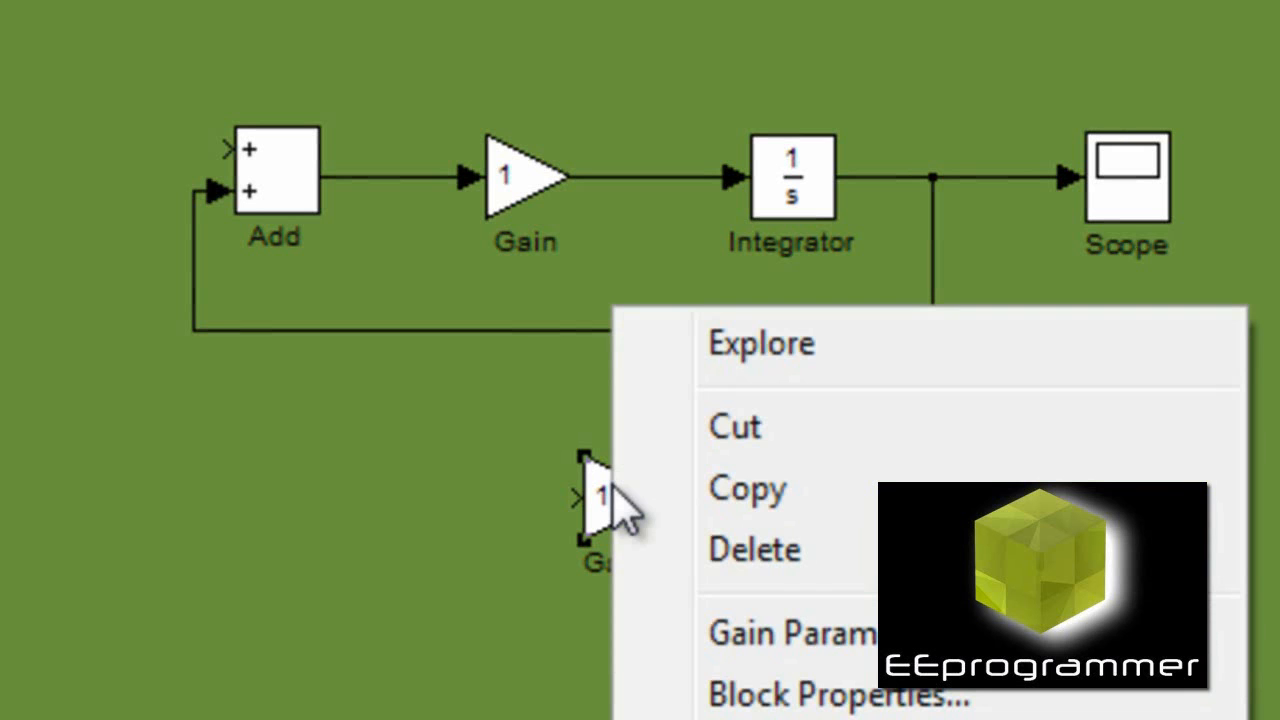
pyautogui.moveTo(618, 508)
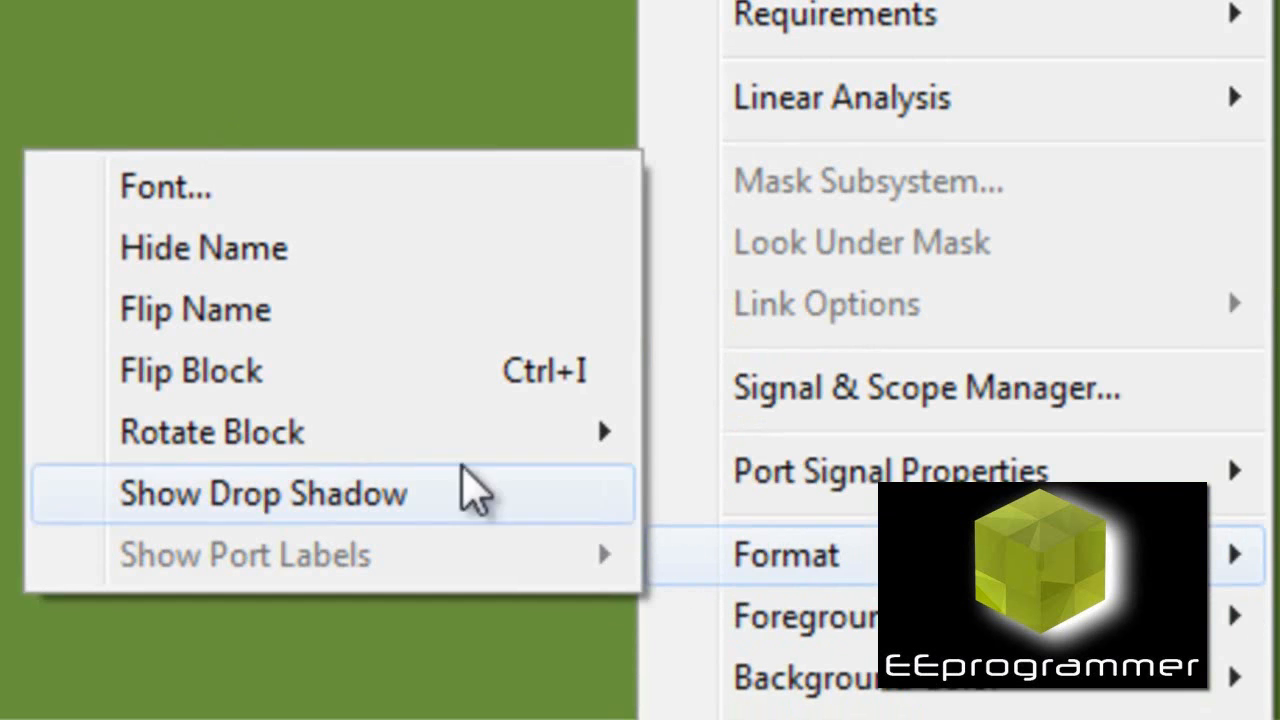
pyautogui.click(262, 492)
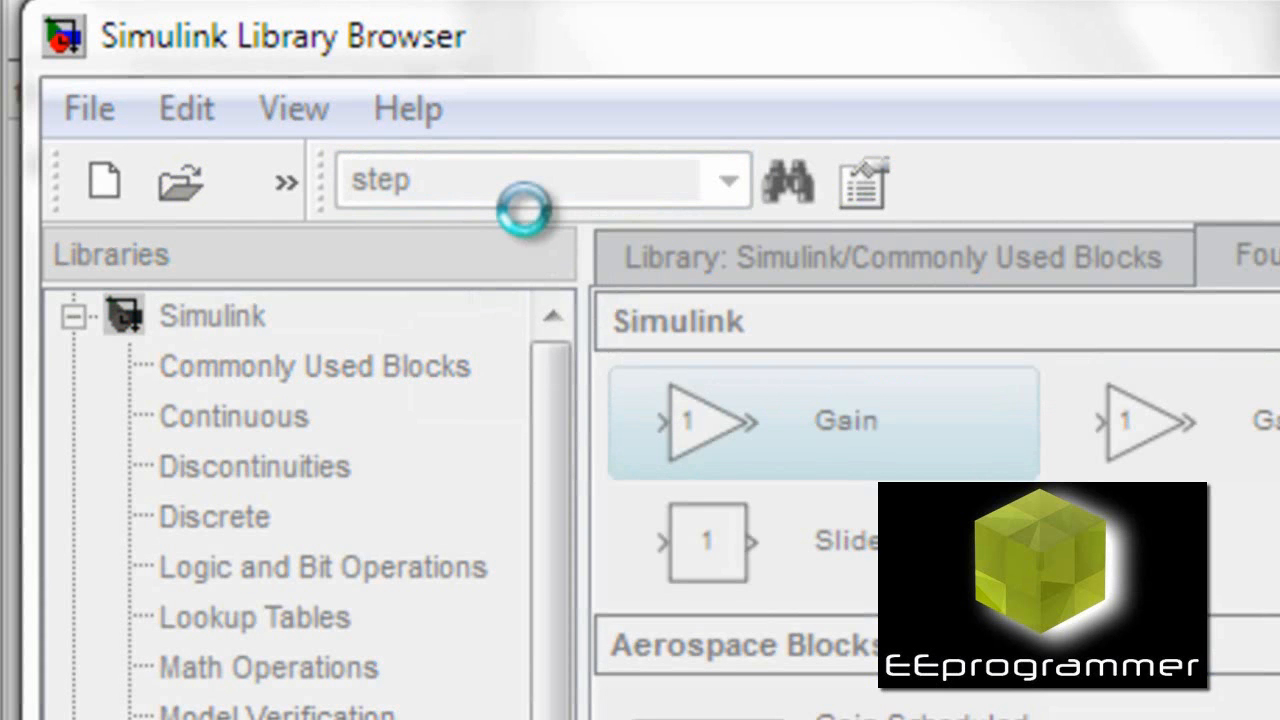
# - Drag a Step block from the library into the model to feed the Add block
pyautogui.click(788, 181)
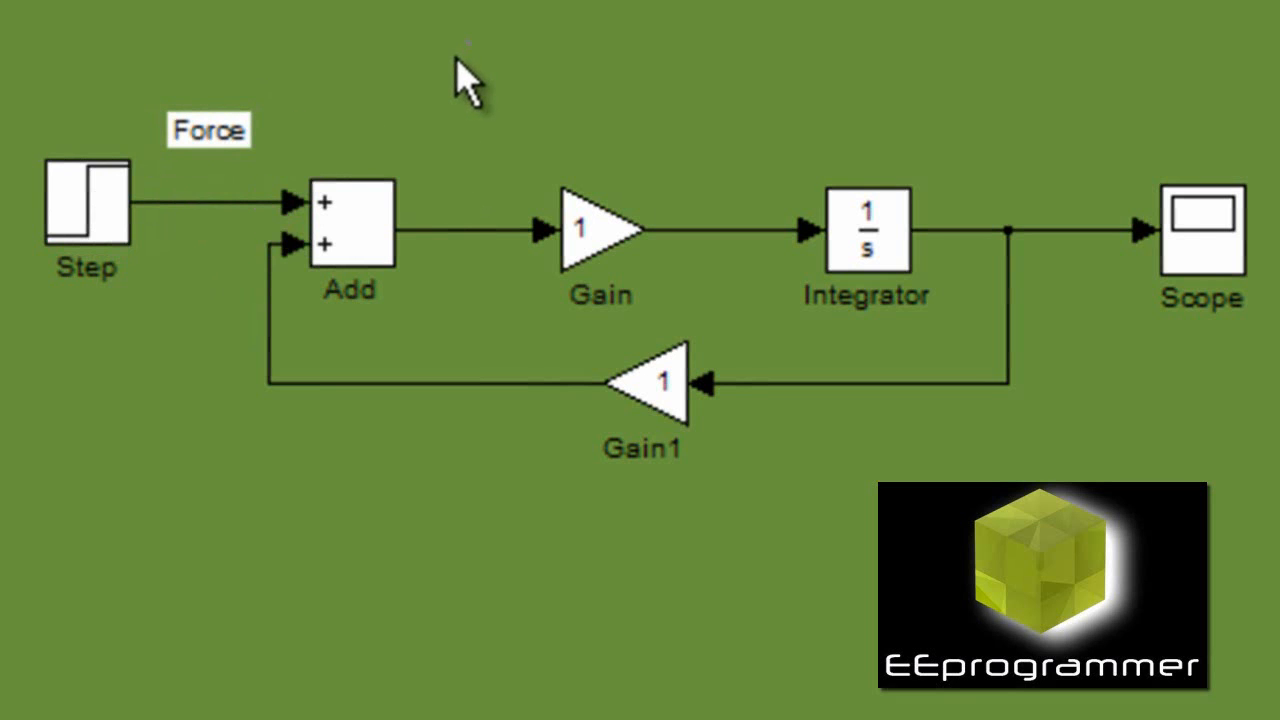
pyautogui.moveTo(209, 130); pyautogui.dragTo(460, 185)
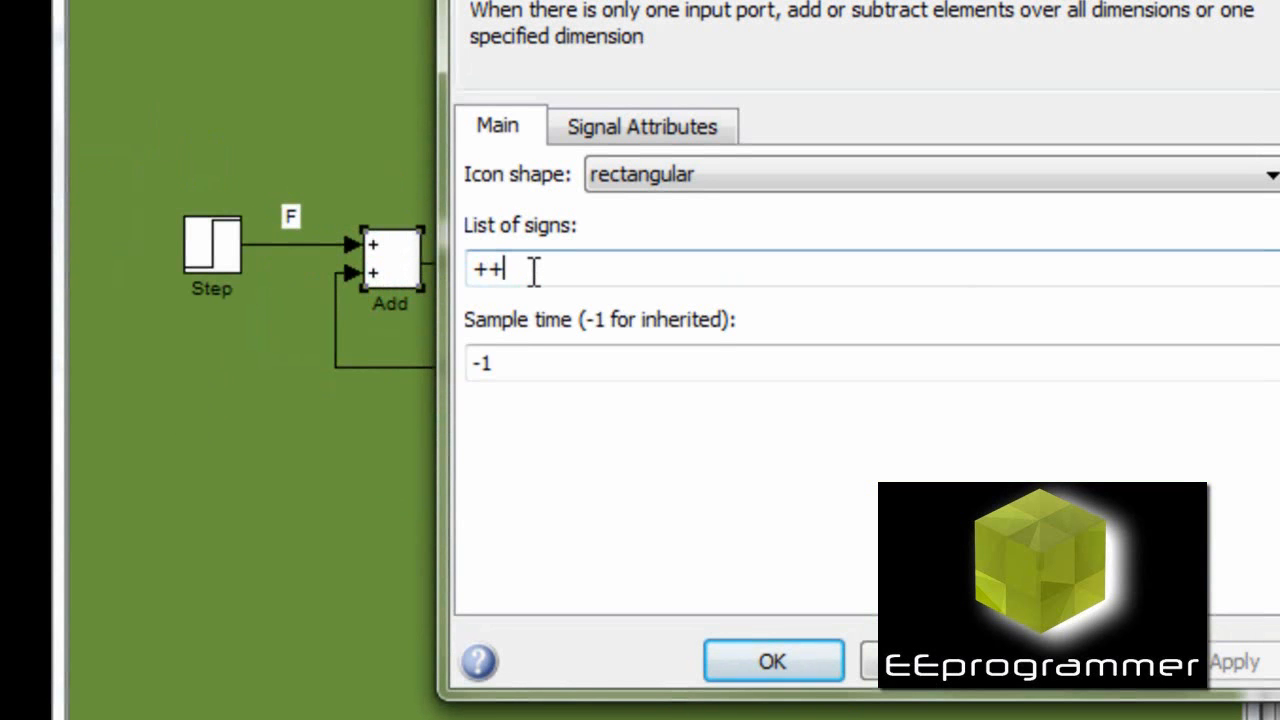
# - Change the Add block's list of signs from ++ to +- and apply it
pyautogui.write('+0')
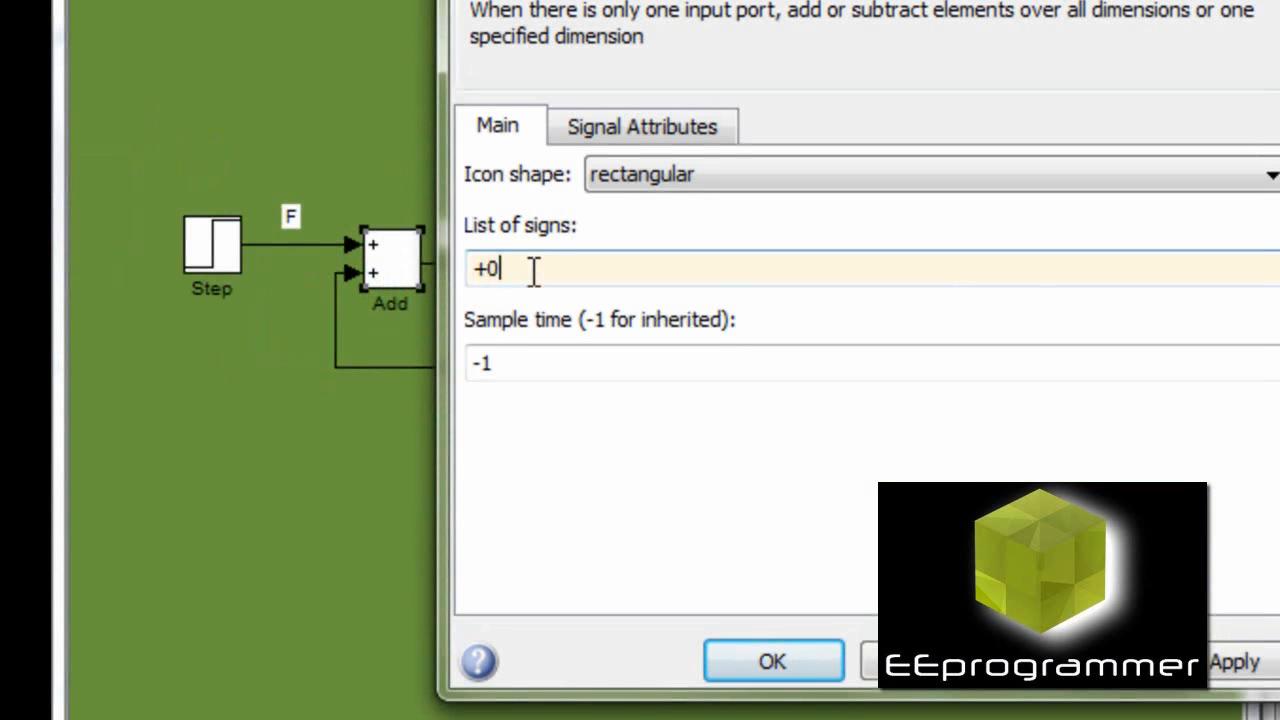
pyautogui.press('Backspace')
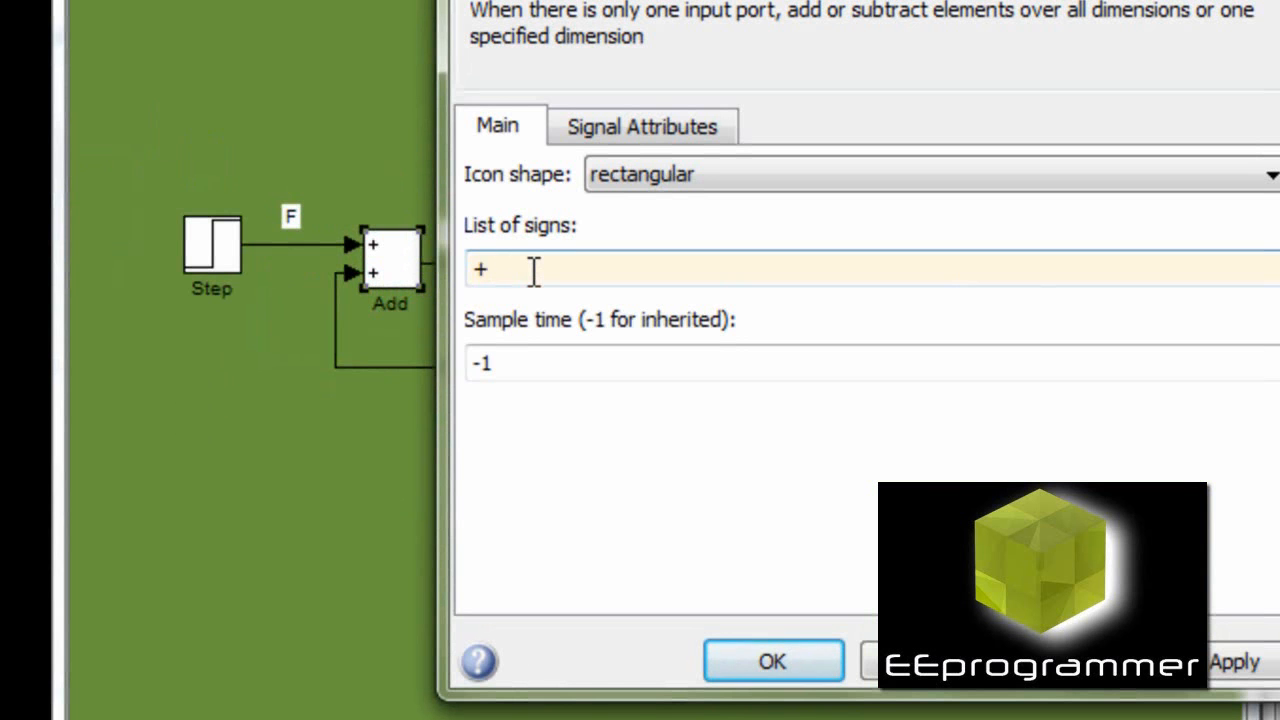
pyautogui.write('-')
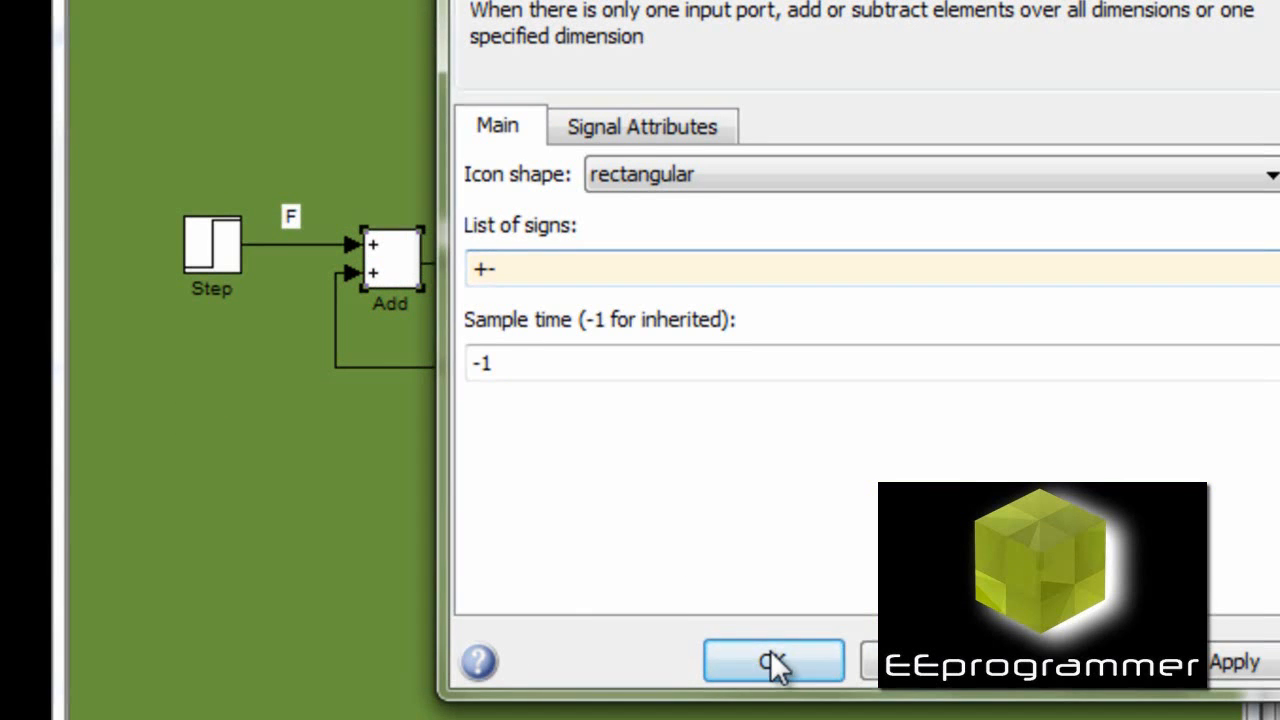
pyautogui.click(773, 662)
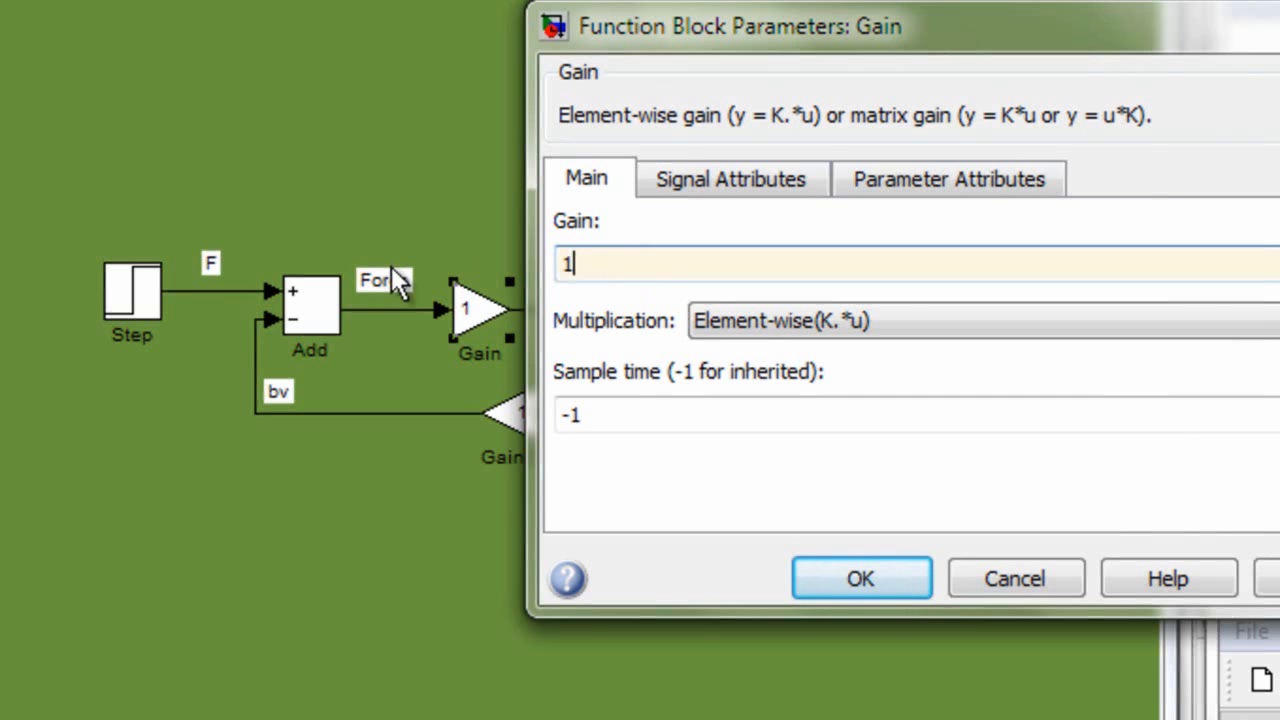
# - Set the forward Gain block's value to 1/1000 and confirm
pyautogui.write('/')
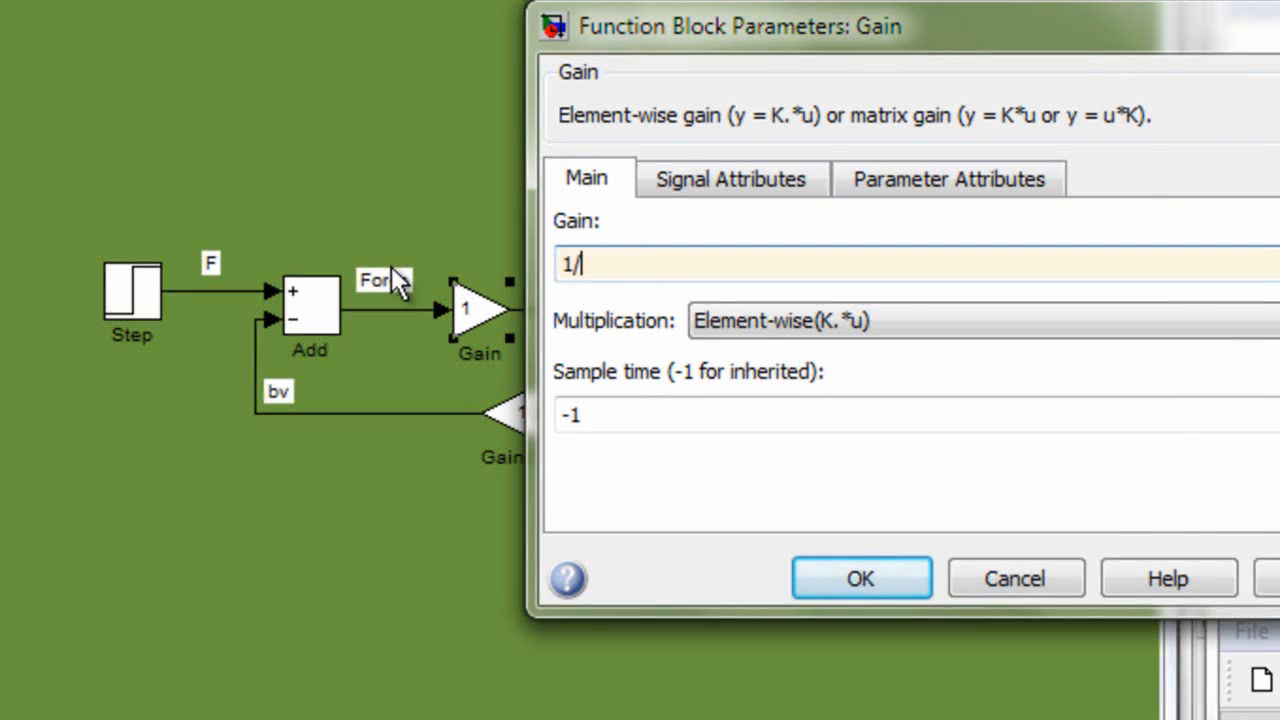
pyautogui.write('1000')
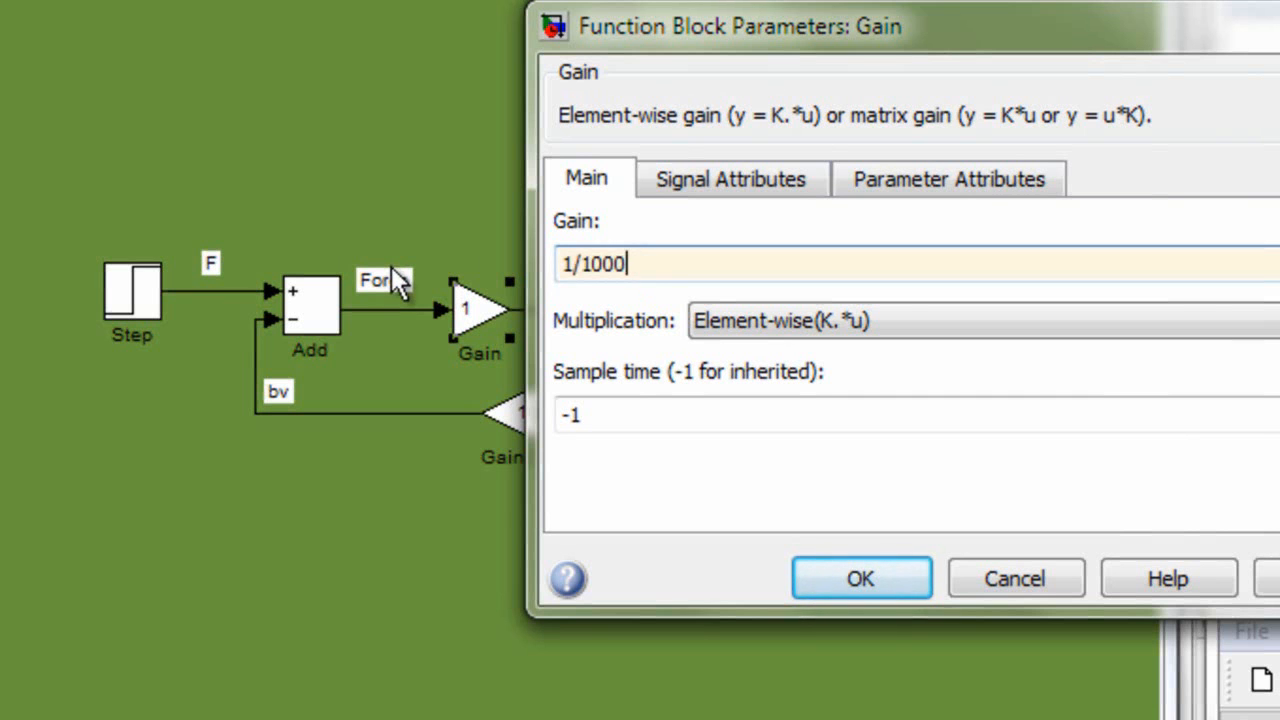
pyautogui.click(860, 578)
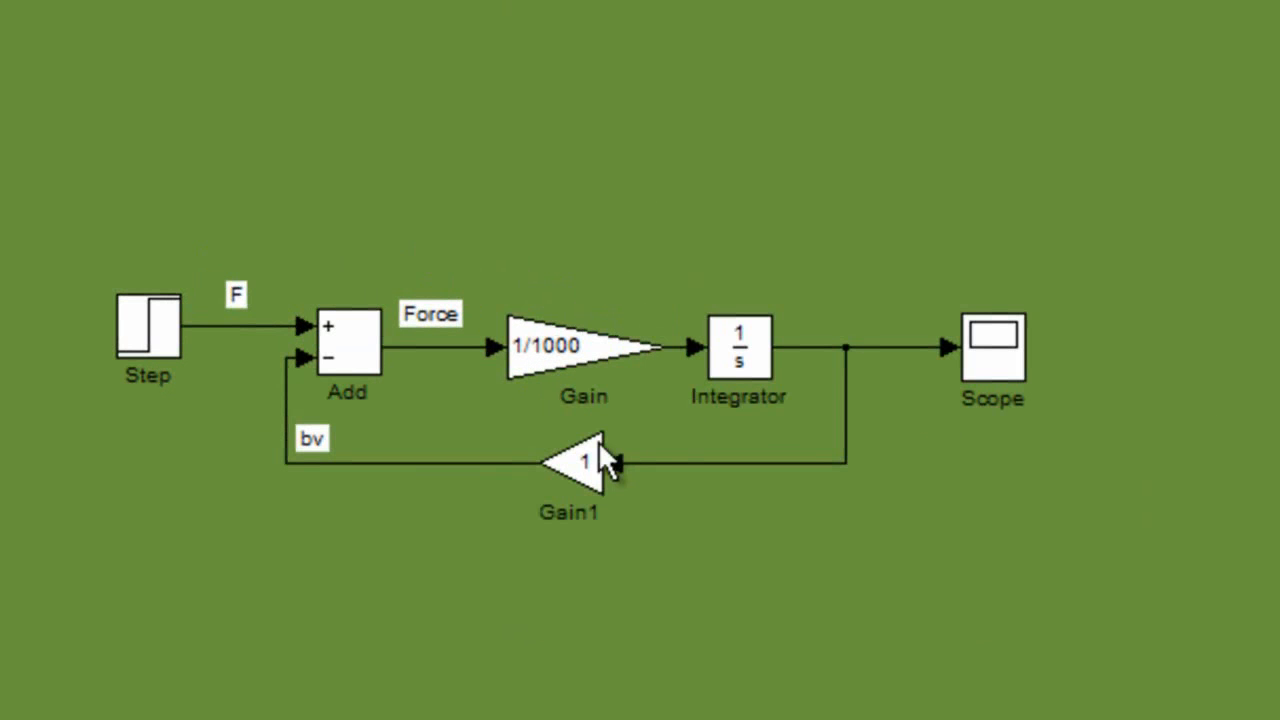
# - Replace the feedback Gain1 value with 65
pyautogui.doubleClick(570, 460)
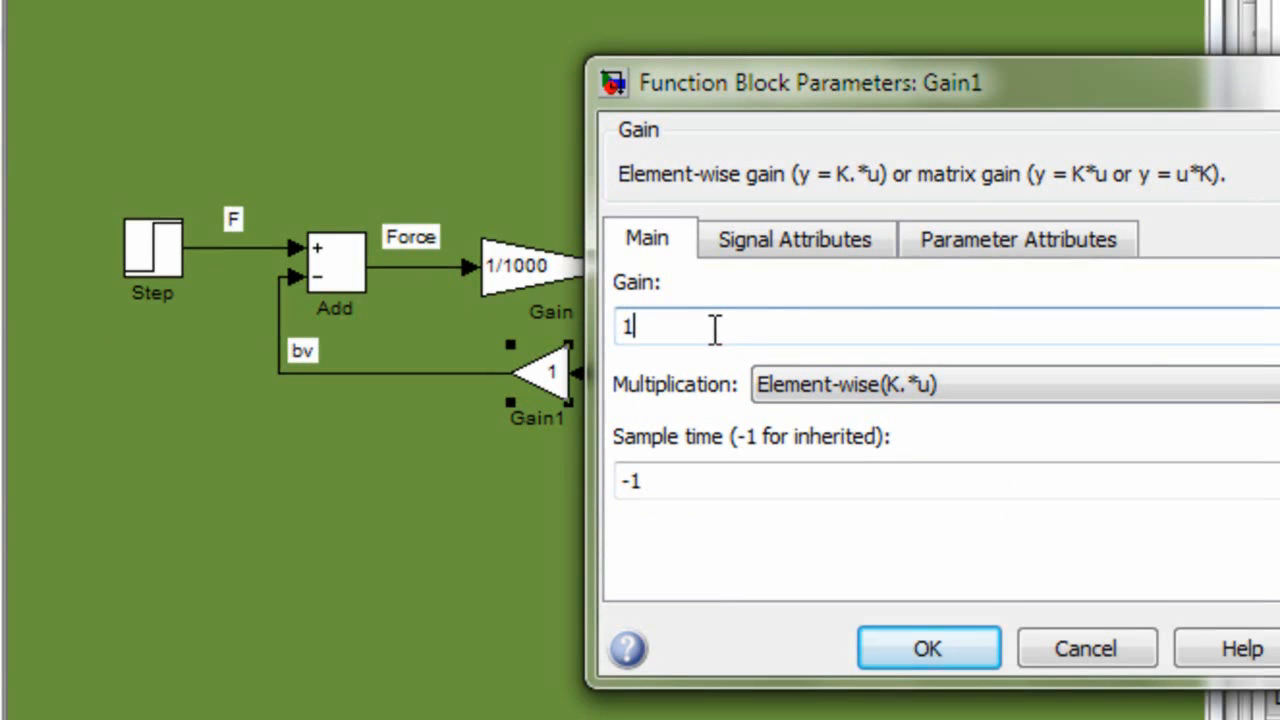
pyautogui.press('Backspace')
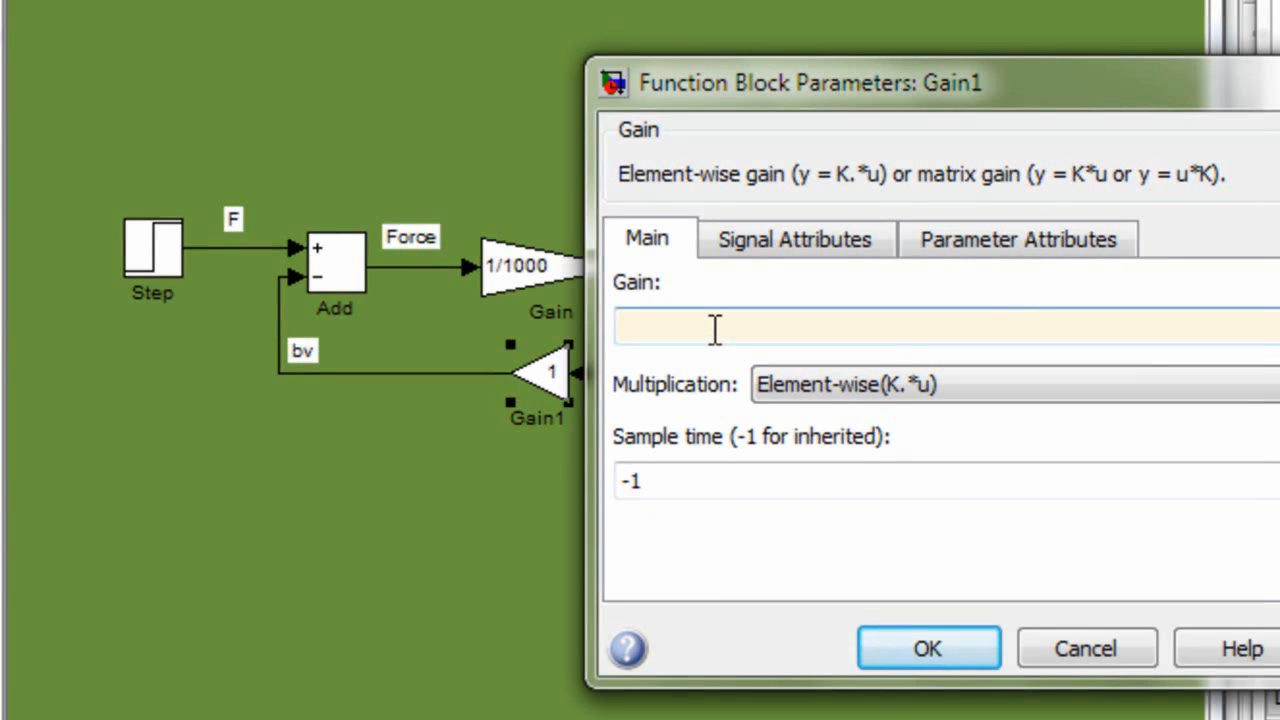
pyautogui.write('65')
pyautogui.write('v')
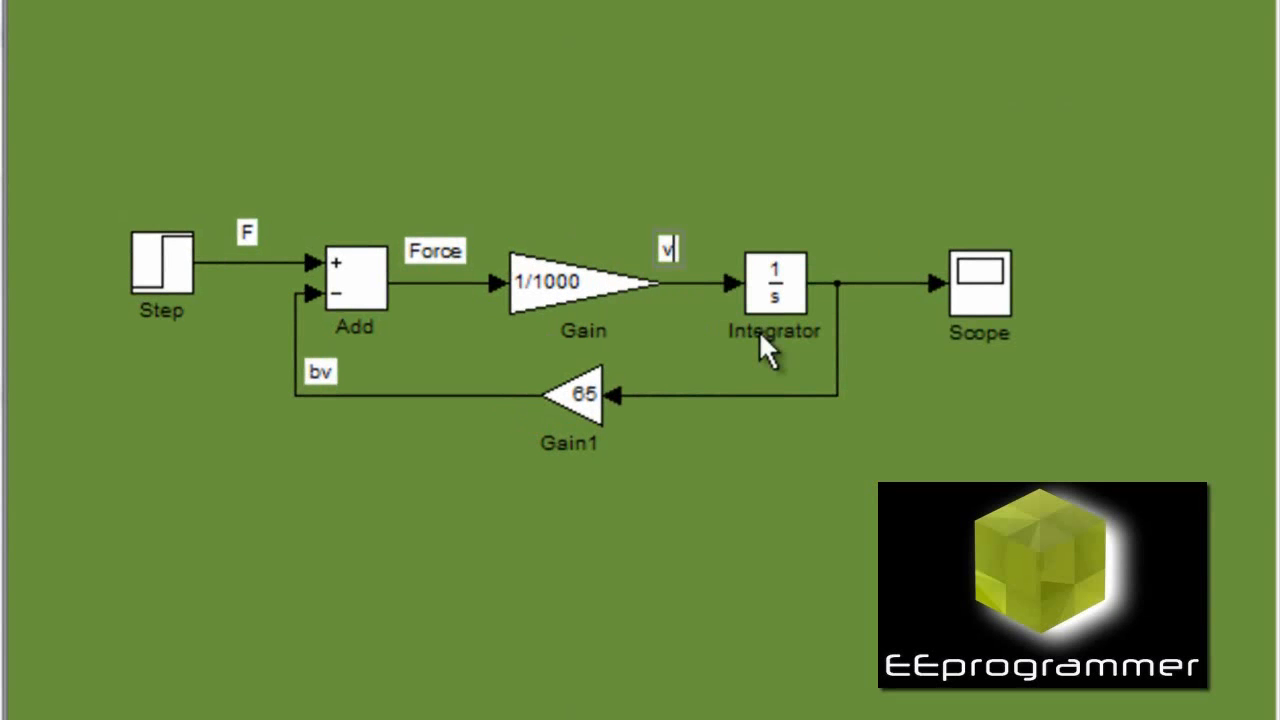
# - Label the signal after the gain as v dot
pyautogui.write('dot')
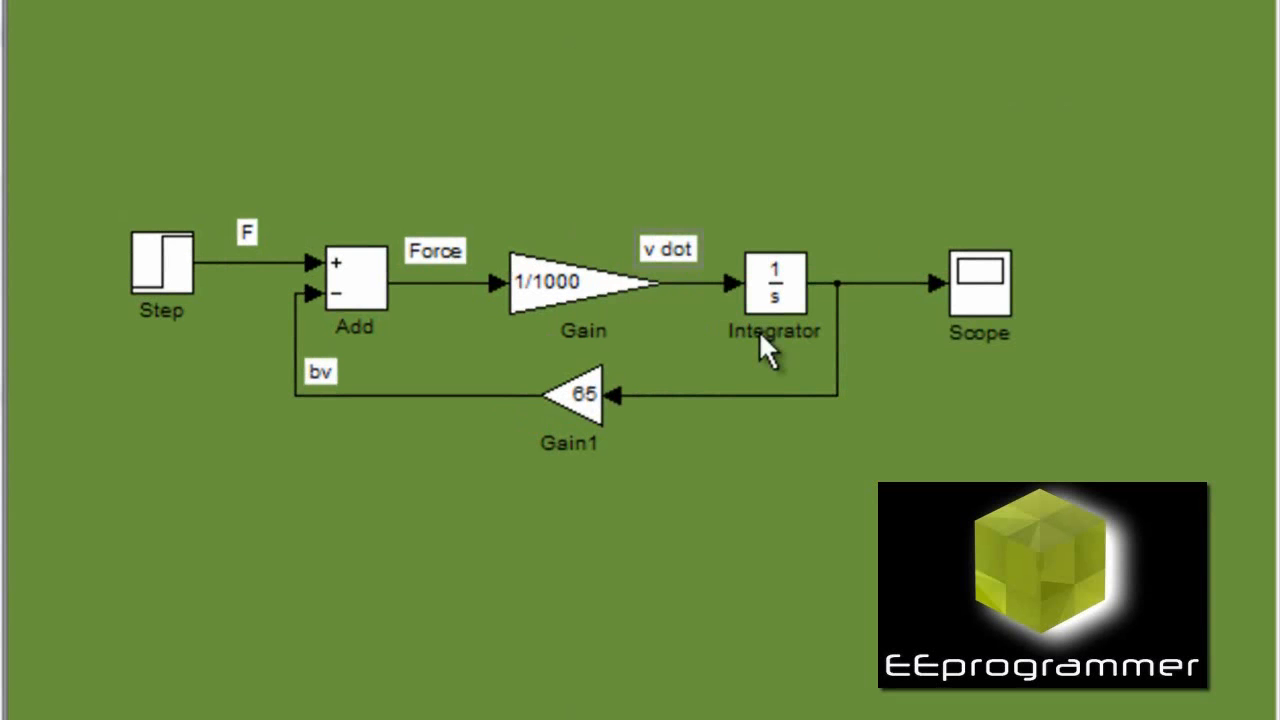
pyautogui.moveTo(880, 270)
pyautogui.write('v')
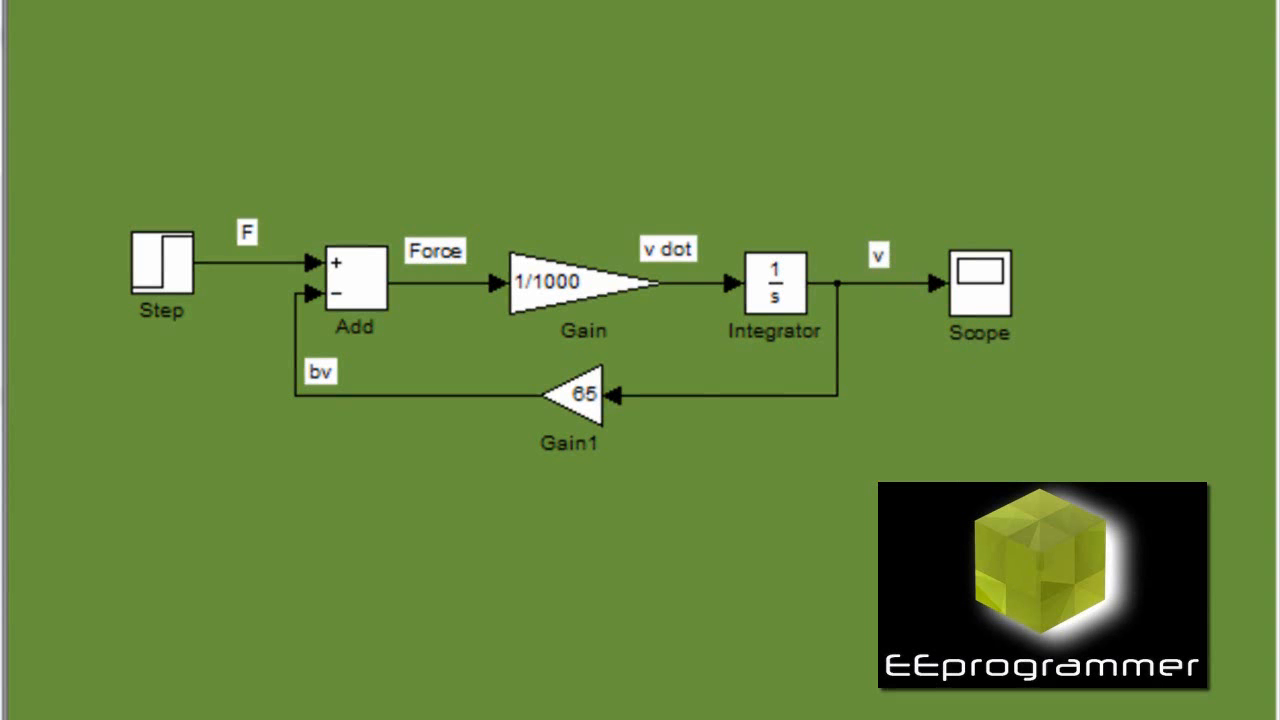
pyautogui.moveTo(235, 275)
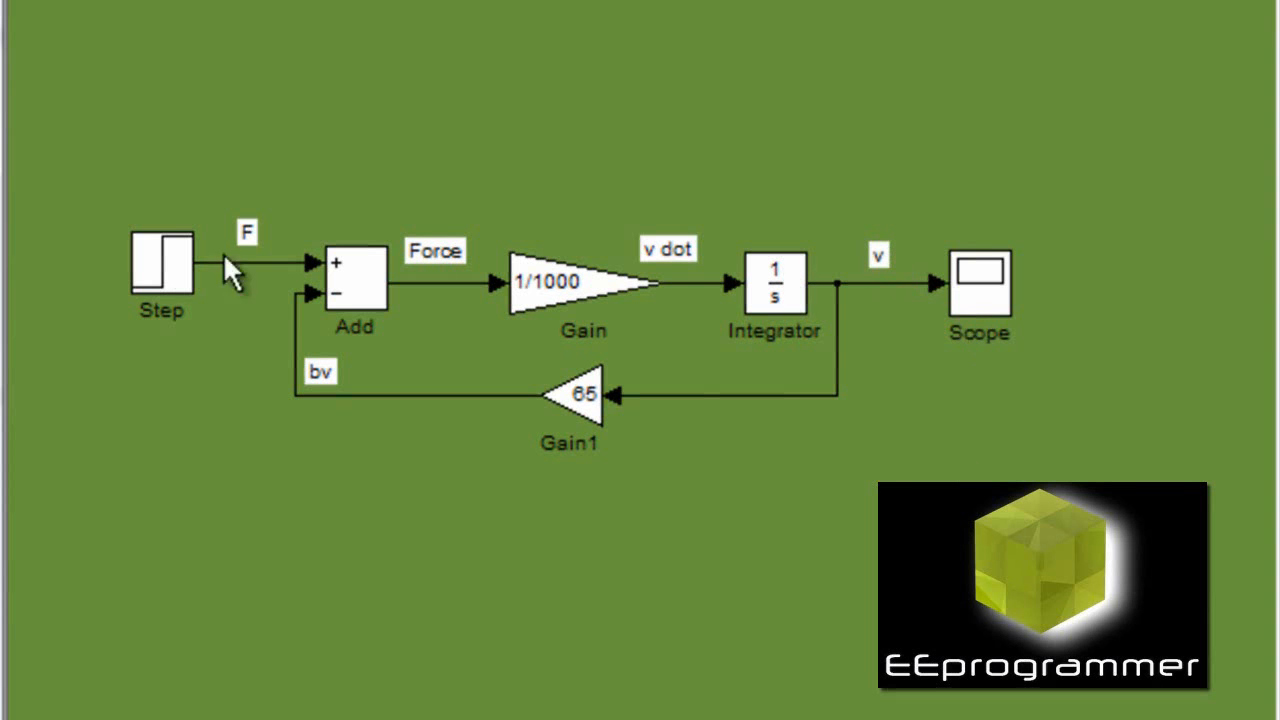
# - Set the Step block's step time to 3 seconds
pyautogui.doubleClick(161, 265)
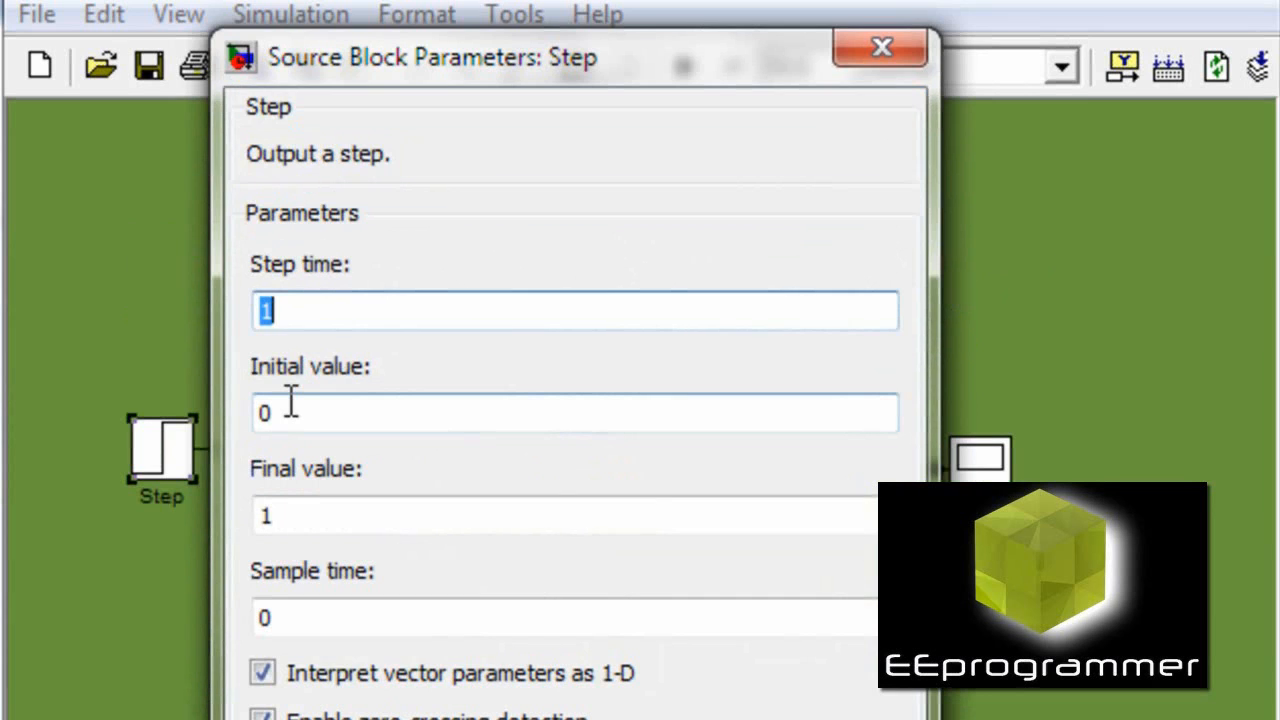
pyautogui.write('3')
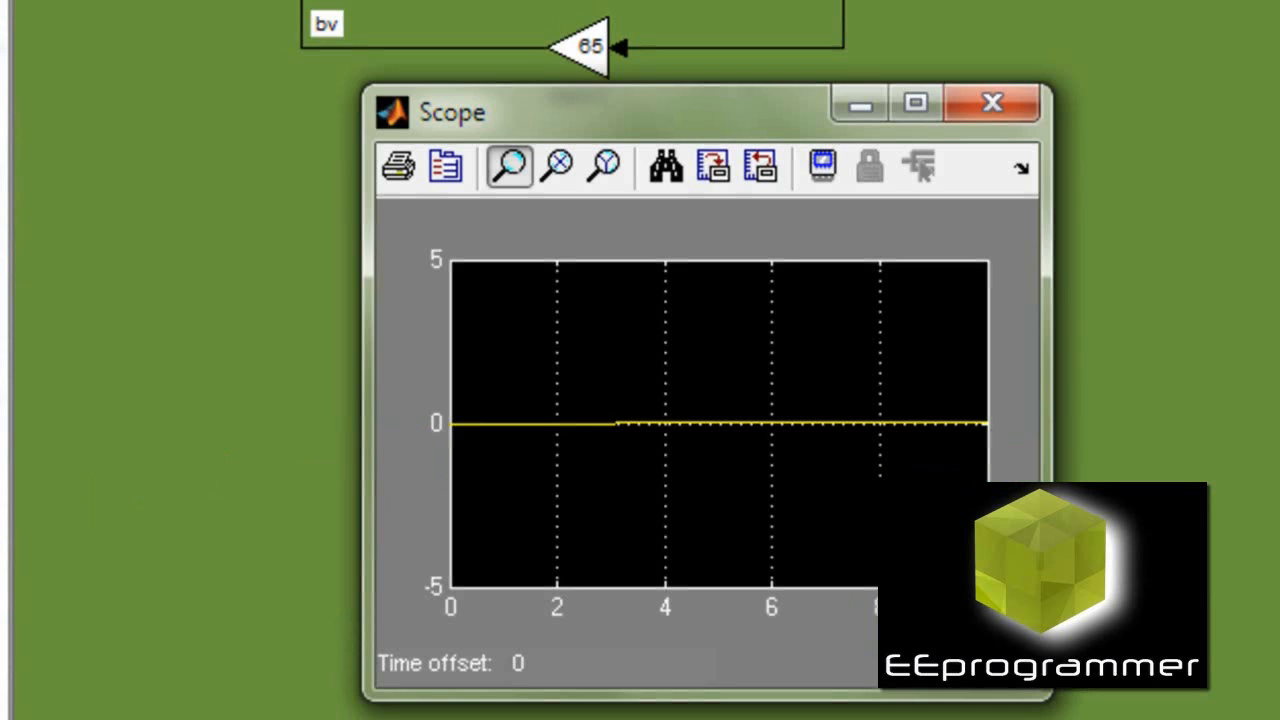
# - Autoscale the Scope plot to fit the rising velocity curve
pyautogui.click(665, 166)
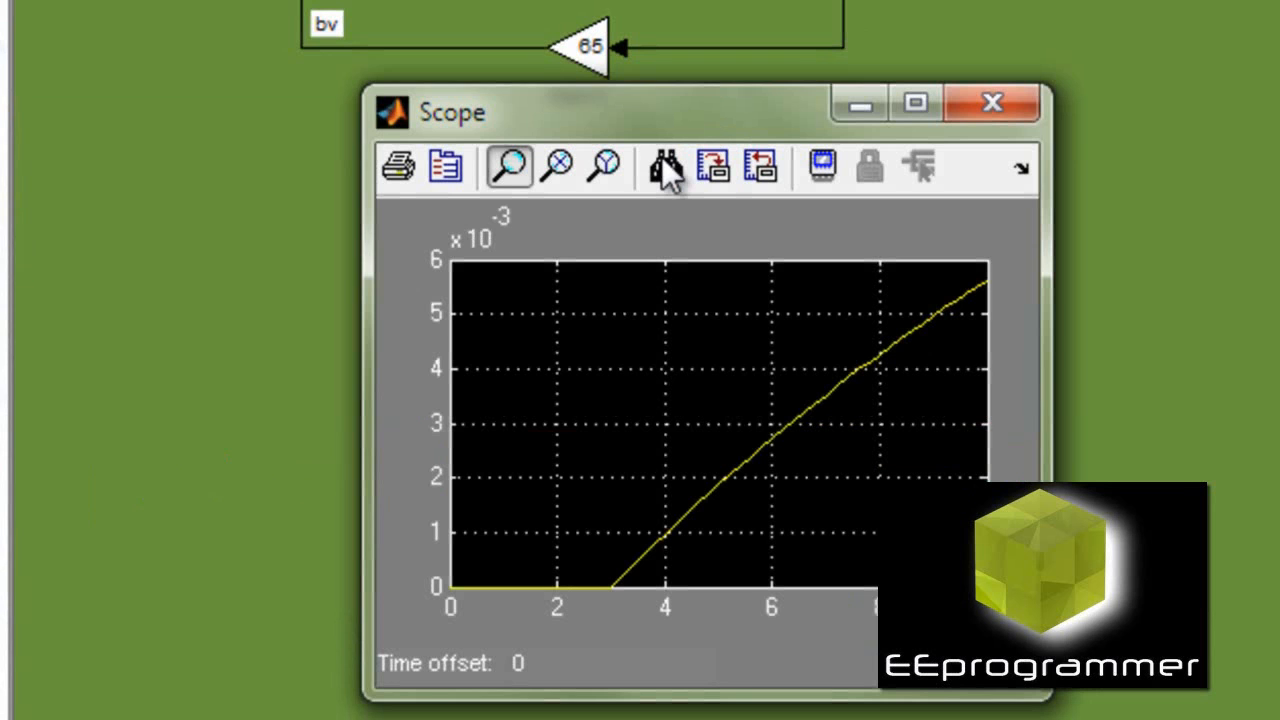
pyautogui.moveTo(668, 180)
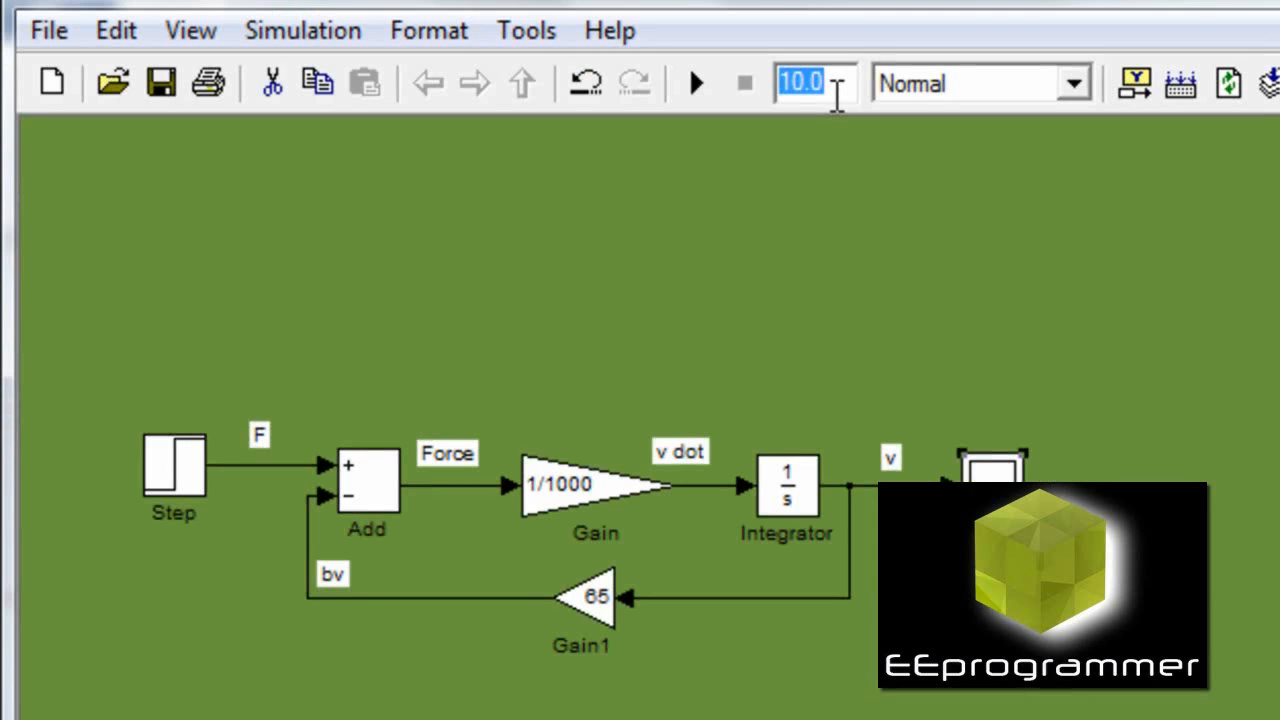
# - Set the simulation stop time to 100 and rerun the model
pyautogui.write('100')
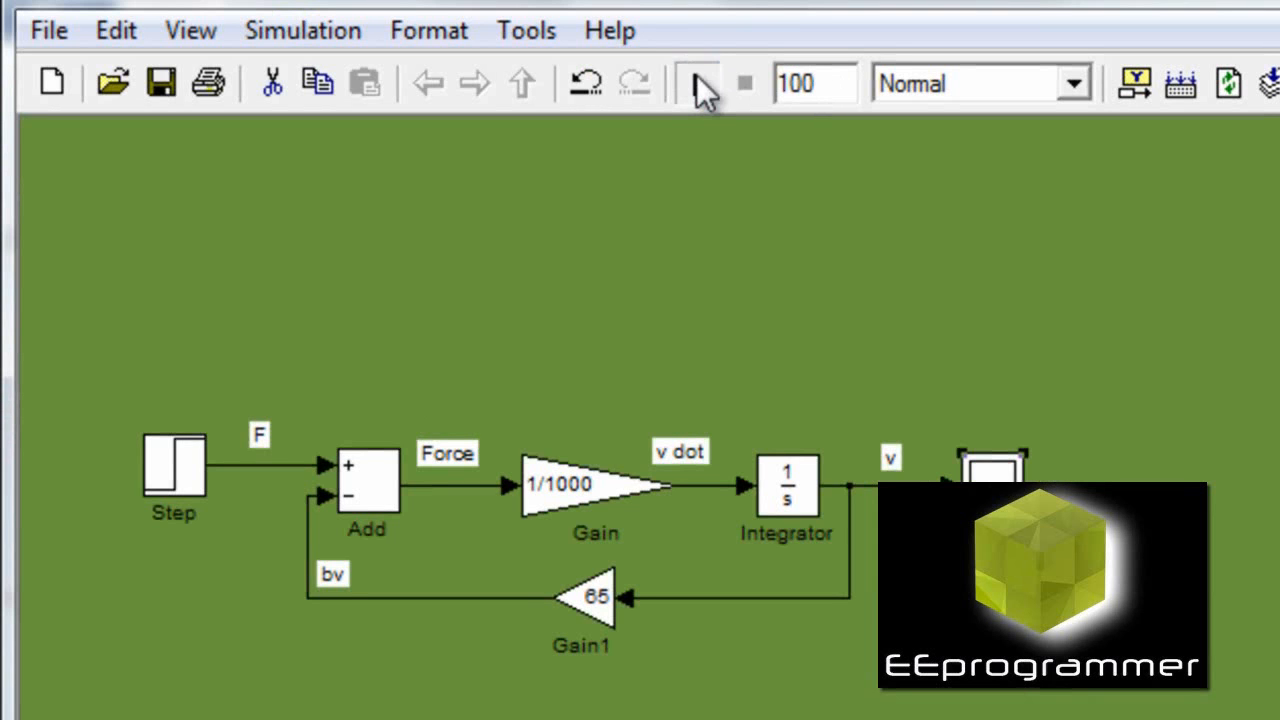
pyautogui.click(694, 83)
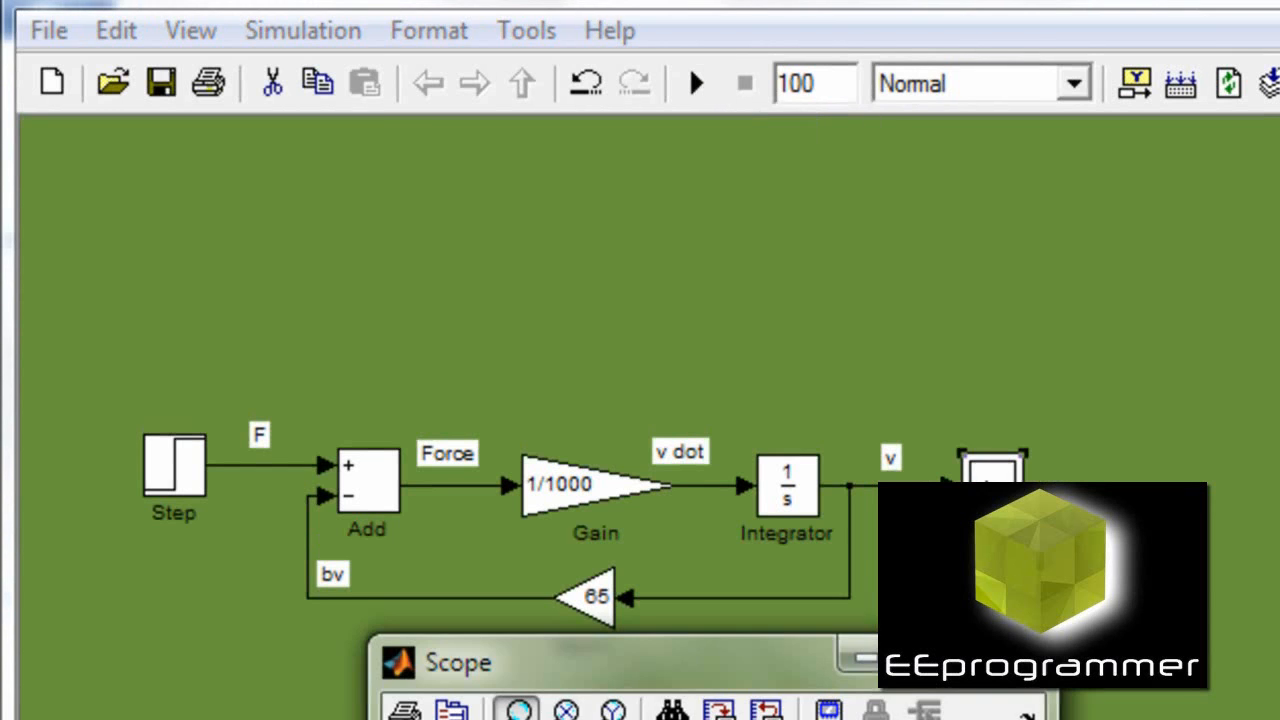